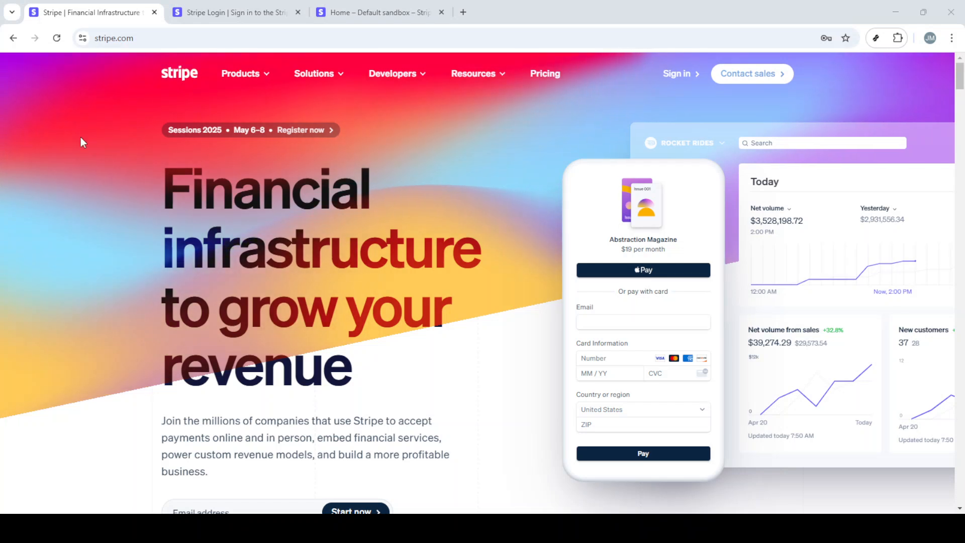
mouse_move(32, 220)
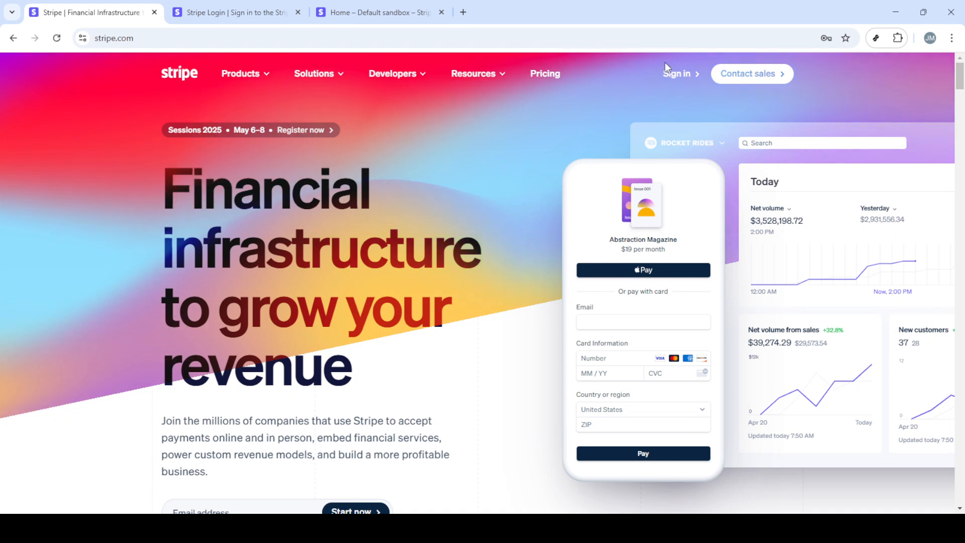
mouse_move(677, 74)
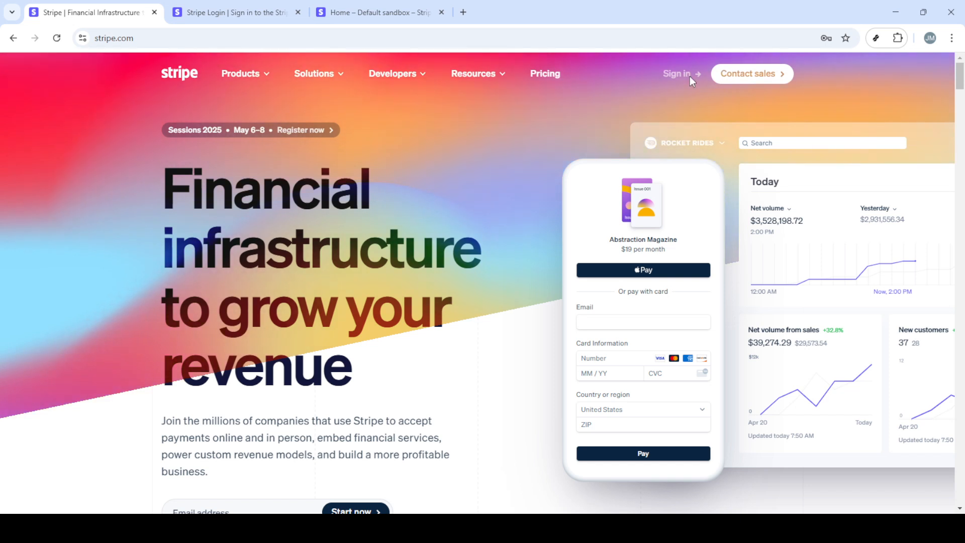
- Sign in to Stripe from stripe.com to reach the sandbox account's Dashboard home
click(677, 74)
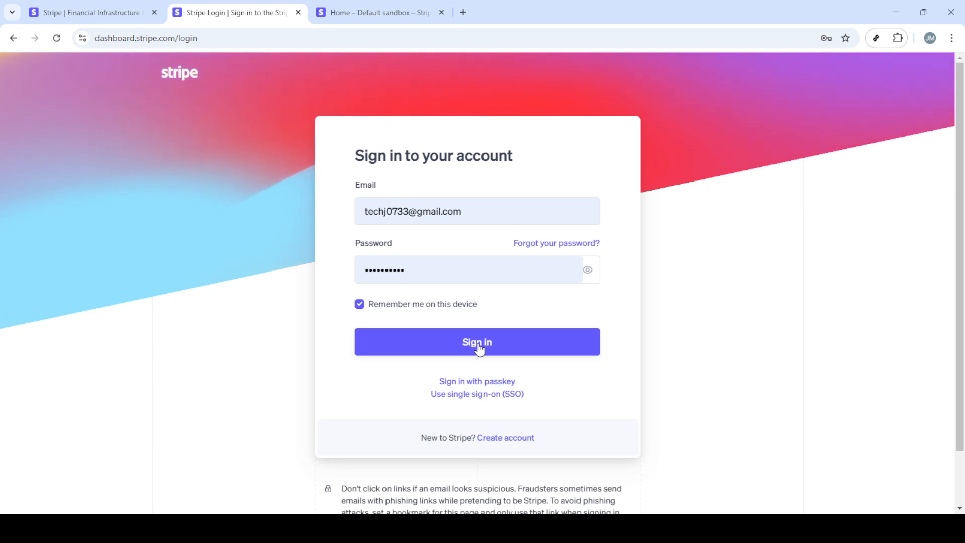
click(476, 342)
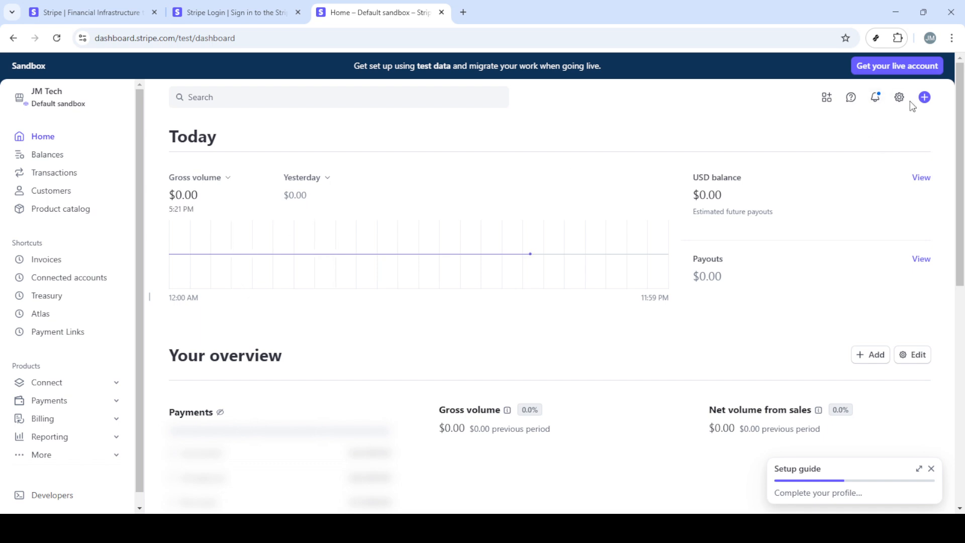
- Go from the gear menu to Settings and open Business account settings
click(899, 97)
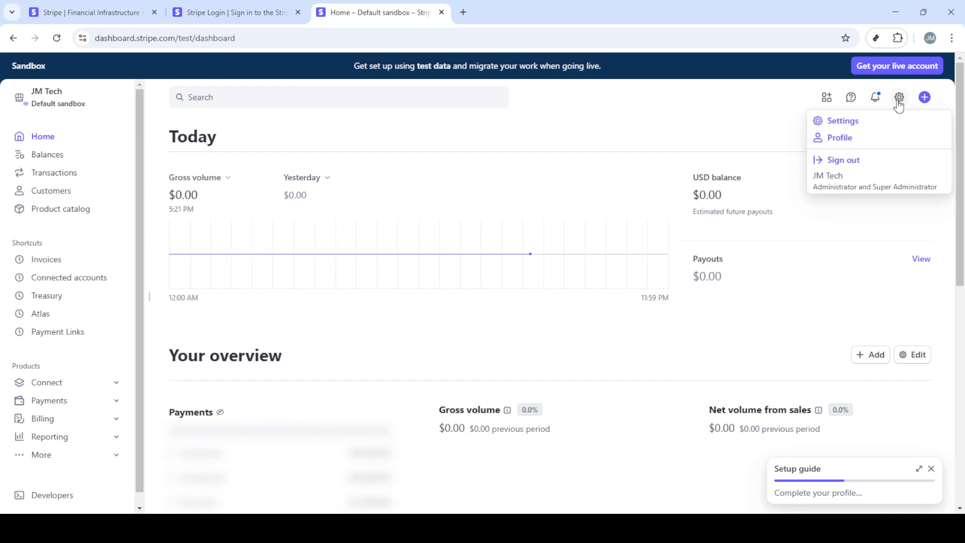
mouse_move(853, 128)
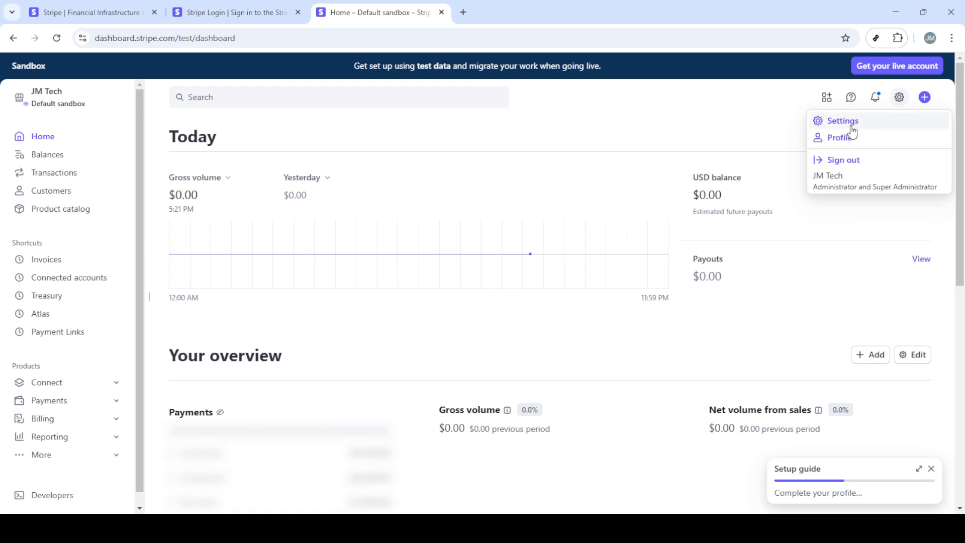
click(842, 121)
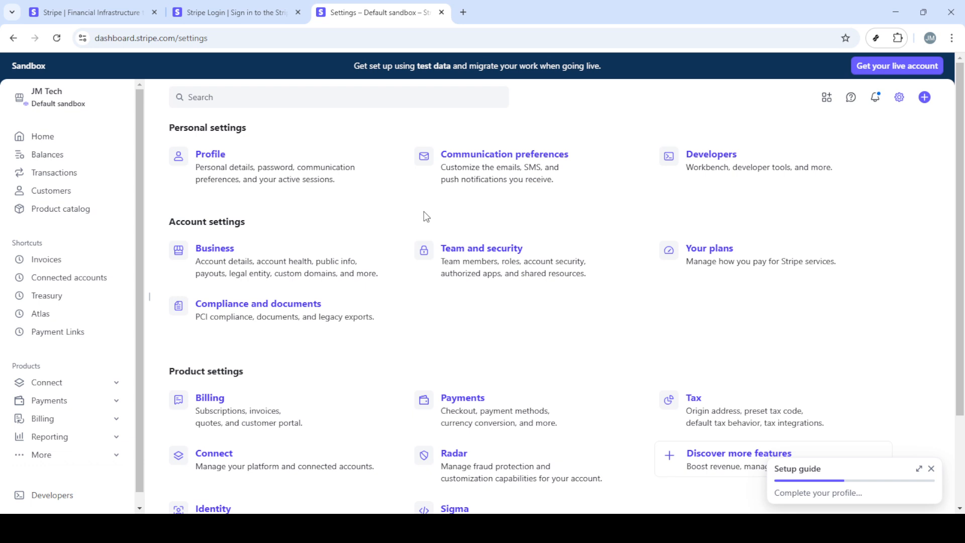
click(215, 247)
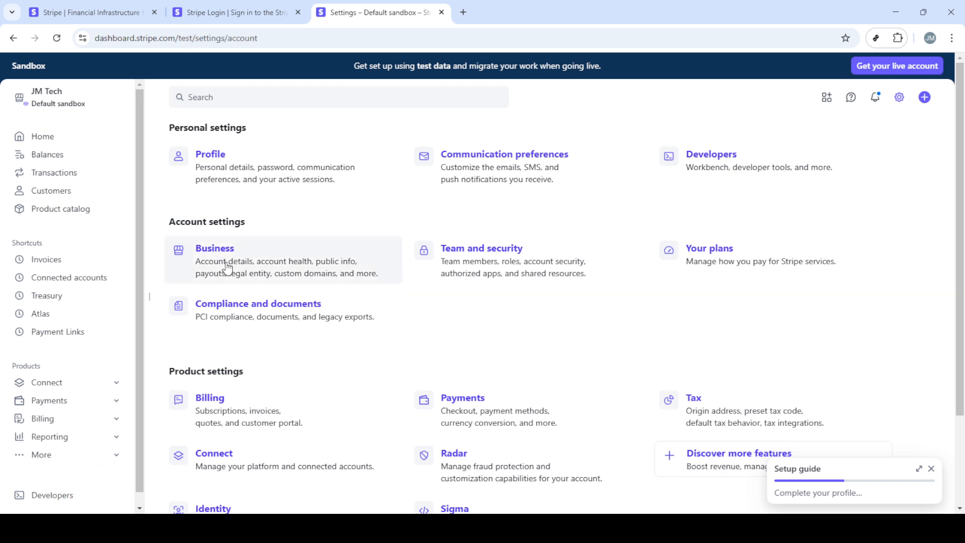
click(214, 247)
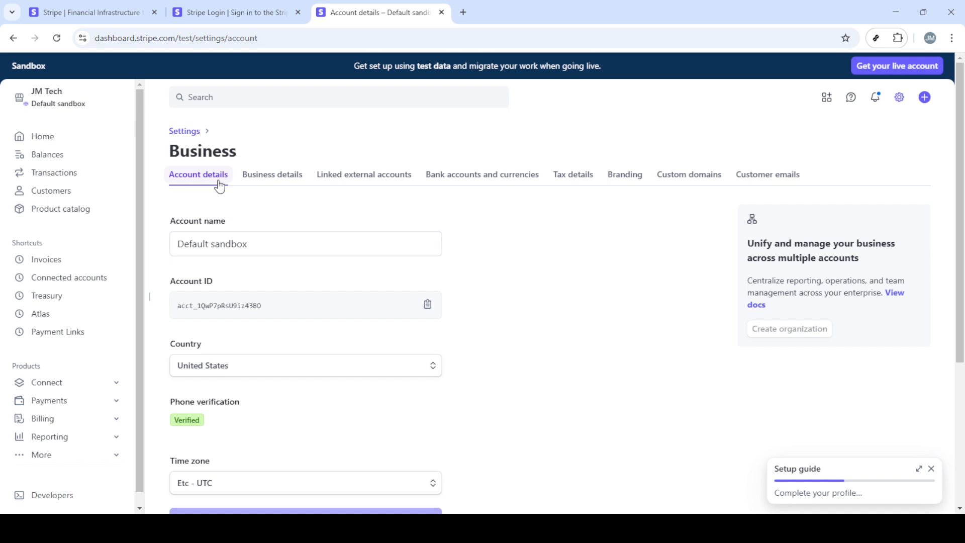
mouse_move(399, 187)
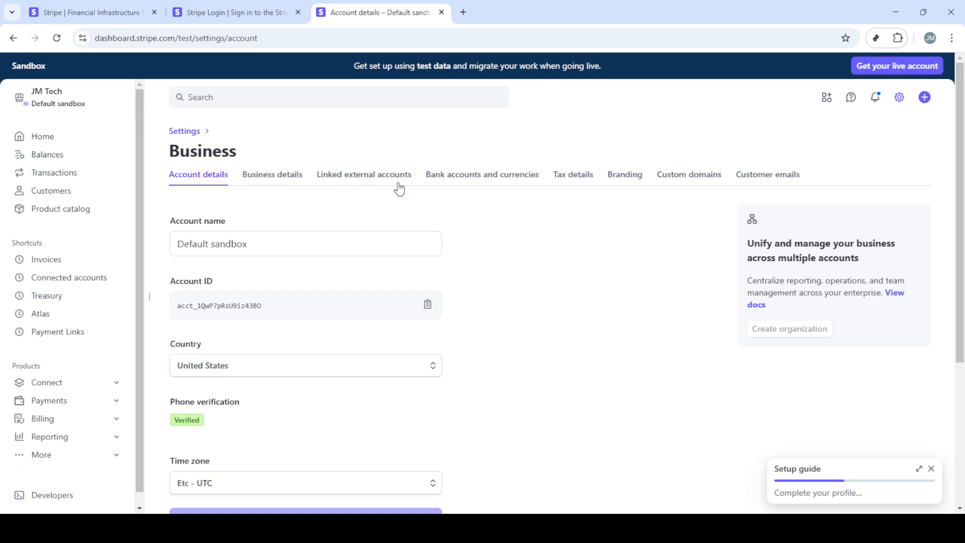
mouse_move(768, 174)
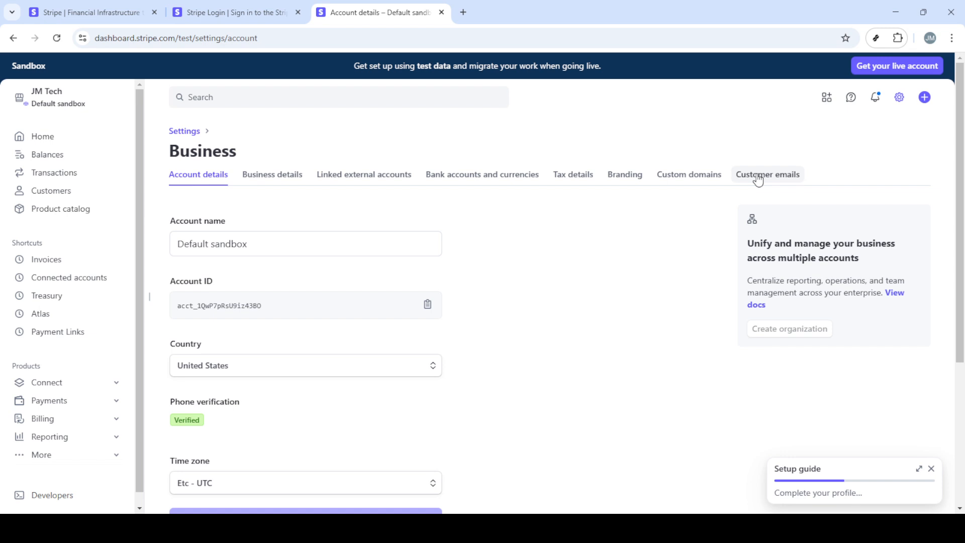
mouse_move(896, 88)
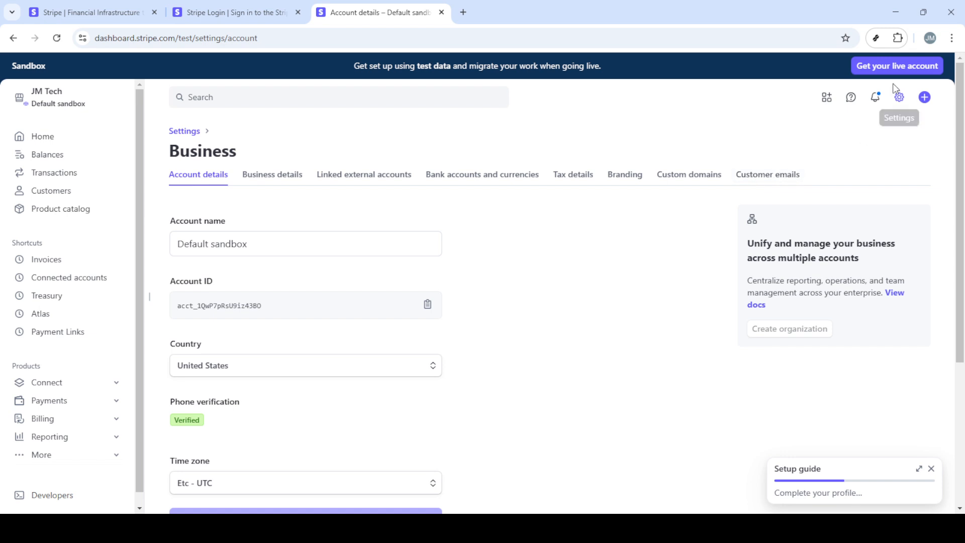
mouse_move(899, 97)
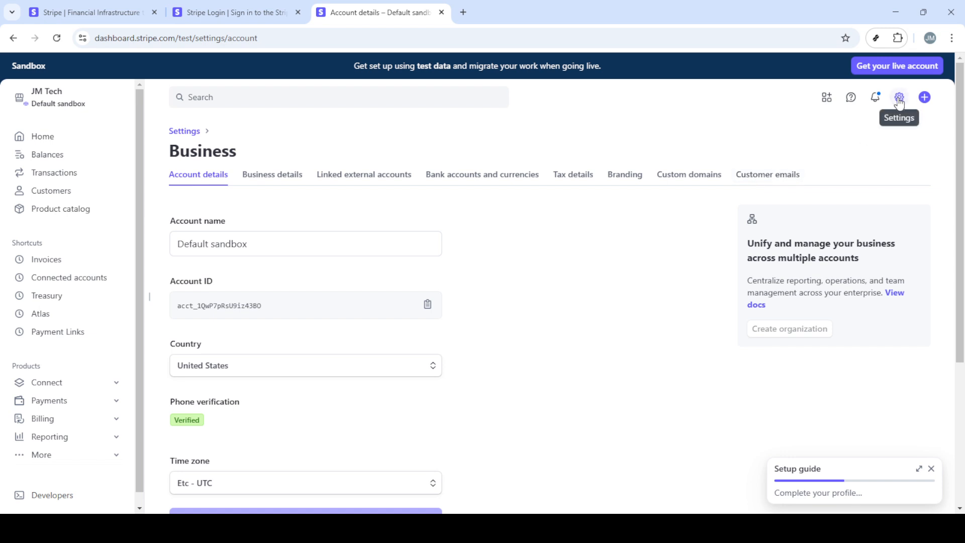
- Reopen Business settings via the gear menu and select the Customer emails tab
click(899, 97)
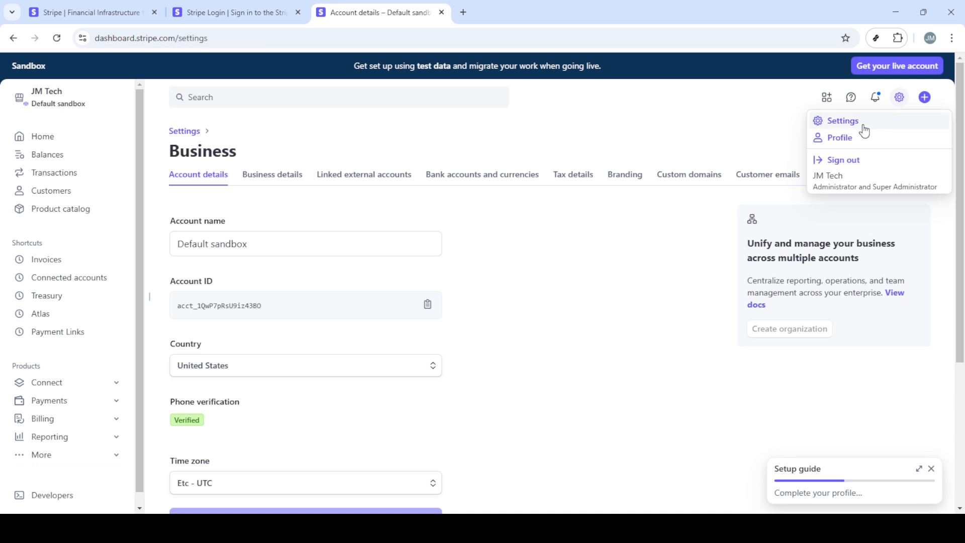
click(842, 120)
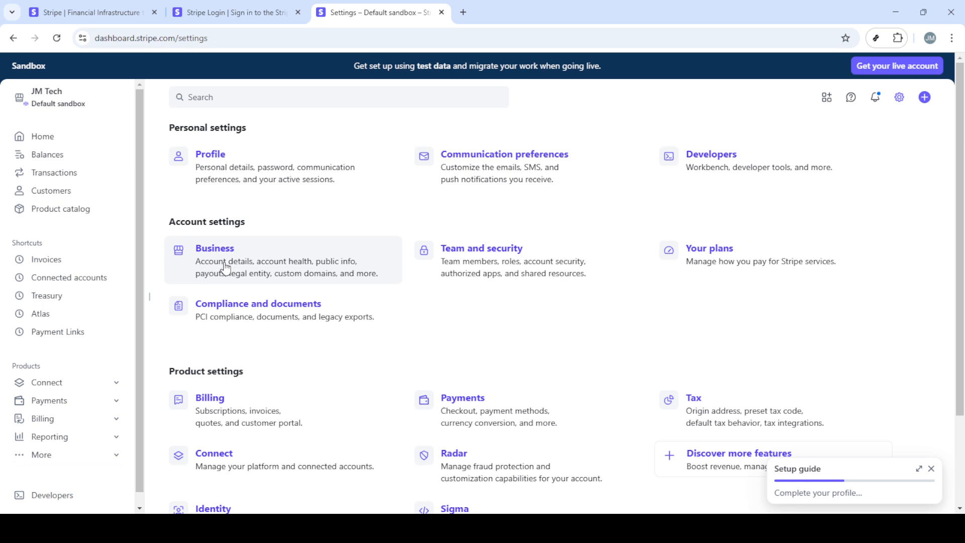
click(215, 247)
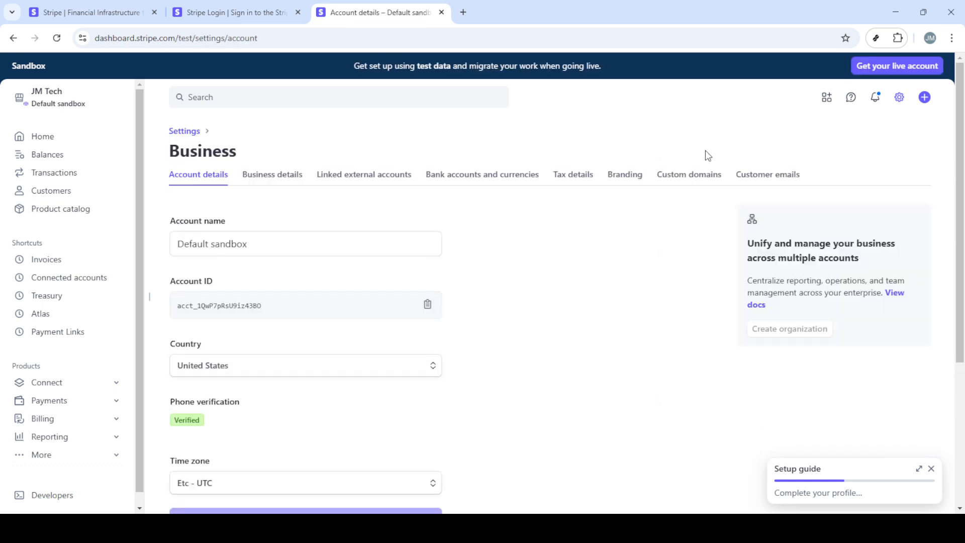
click(767, 175)
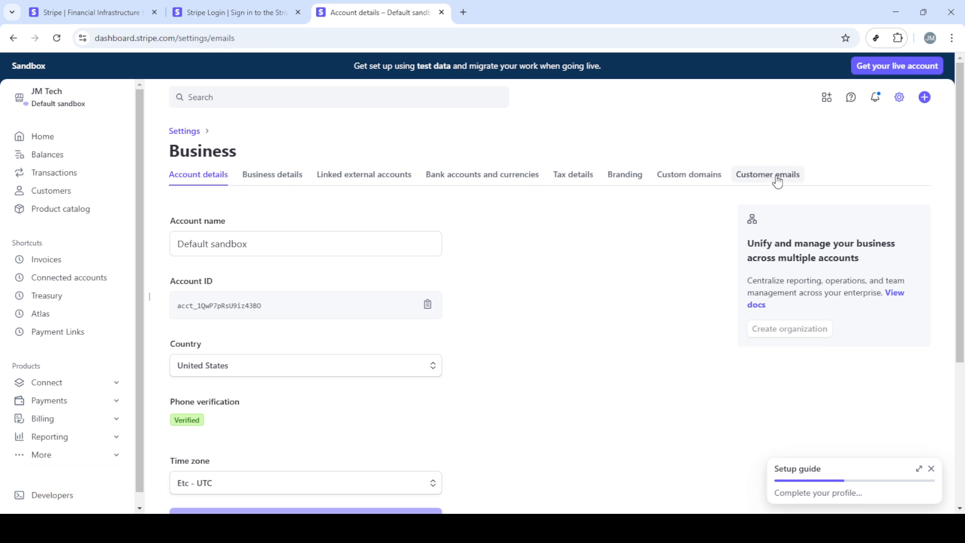
- On the Customer emails tab, switch on the Successful payments and Refunds toggles
click(766, 174)
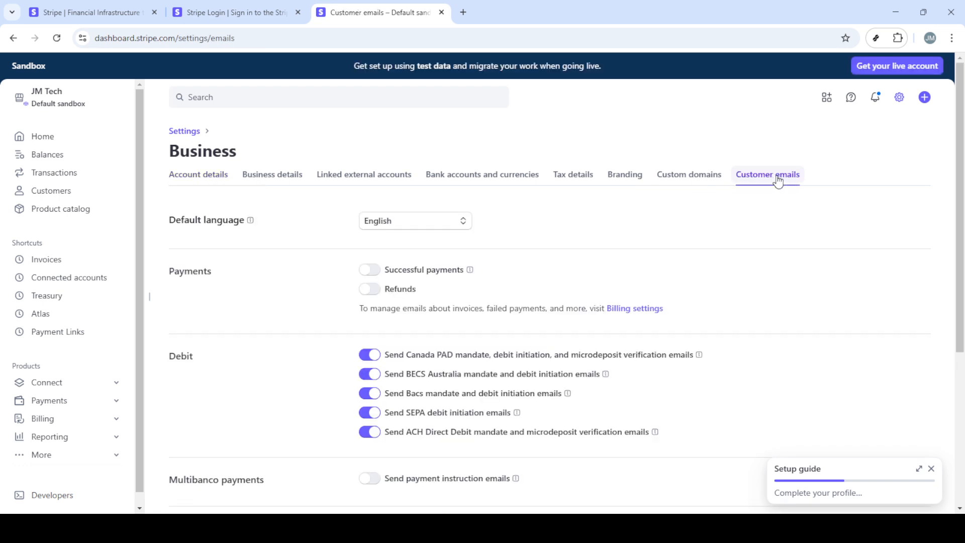
mouse_move(320, 282)
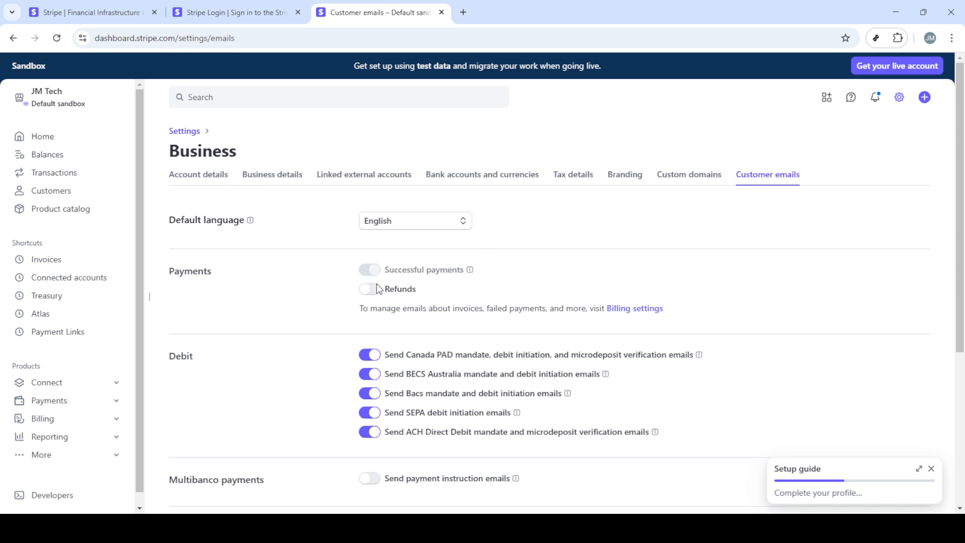
click(370, 269)
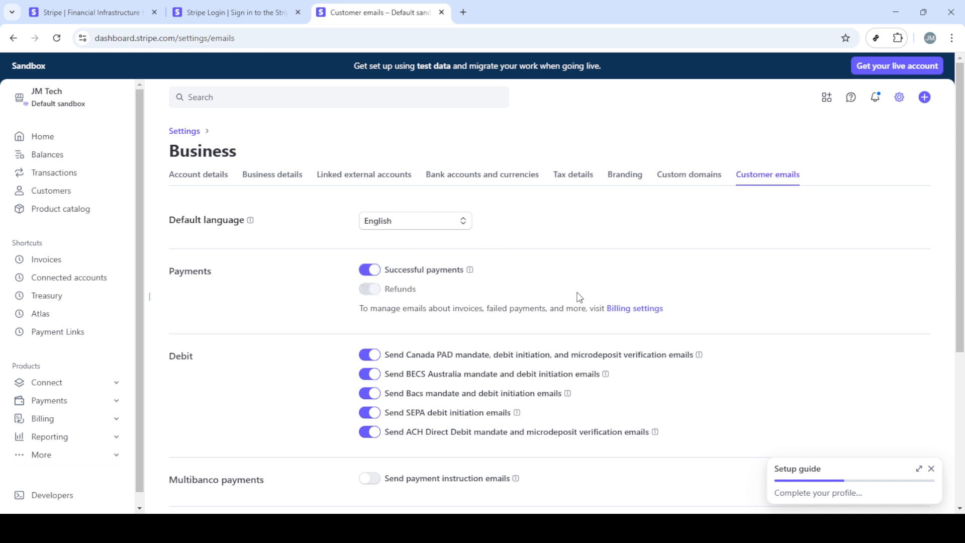
click(369, 289)
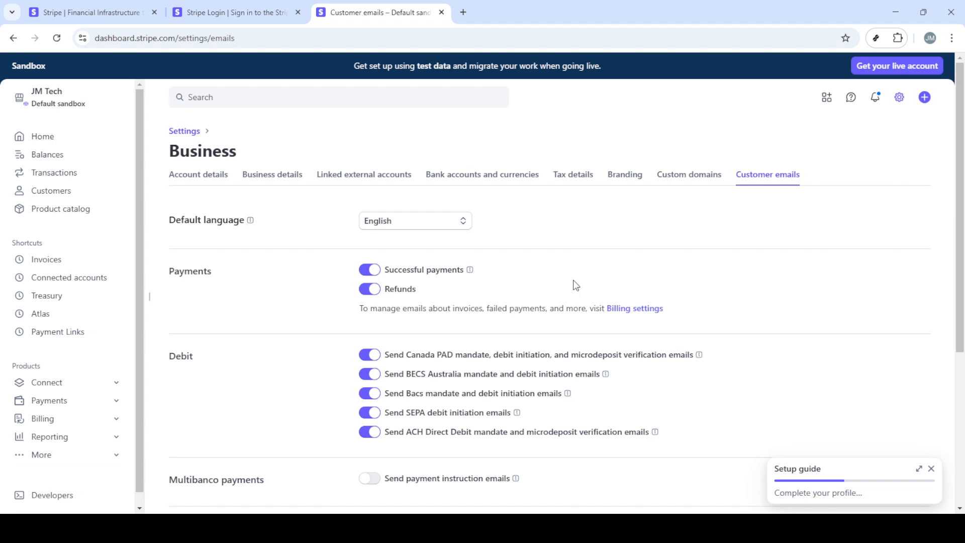
mouse_move(573, 275)
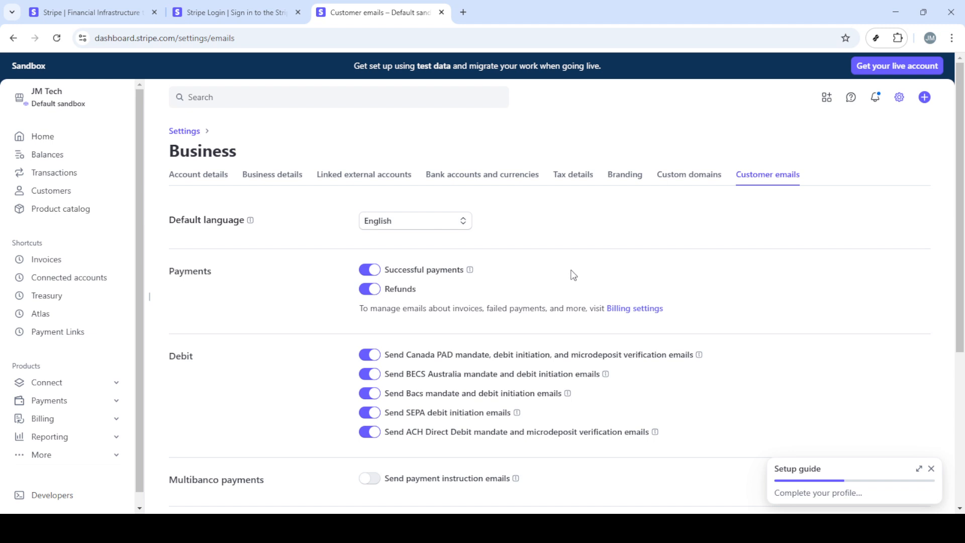
mouse_move(441, 279)
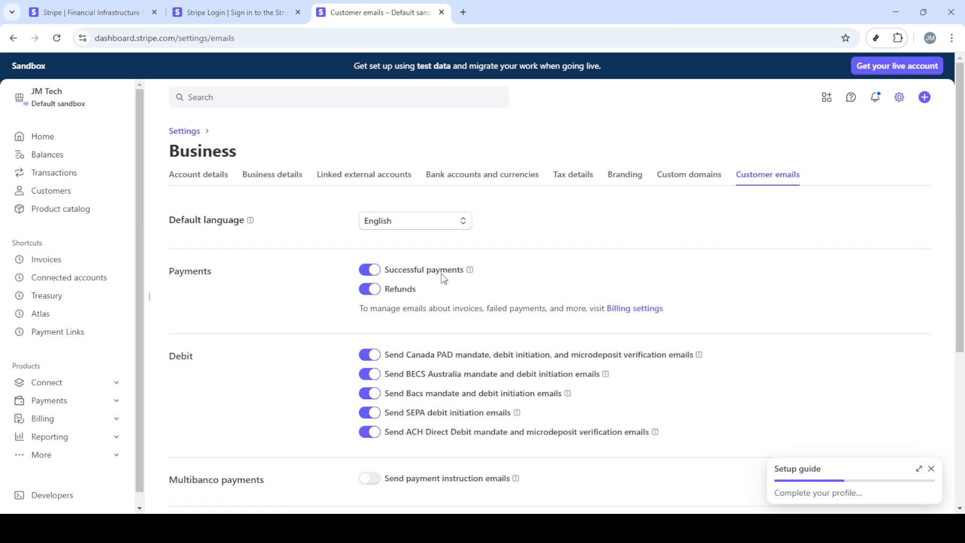
- Scroll the Customer emails page, expand the Setup guide checklist, and close it
scroll(down, 3)
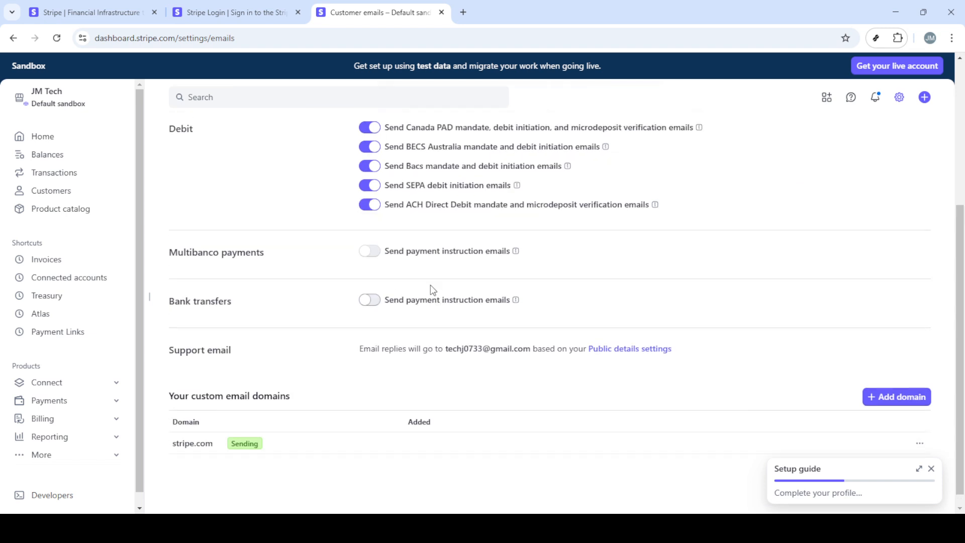
click(918, 468)
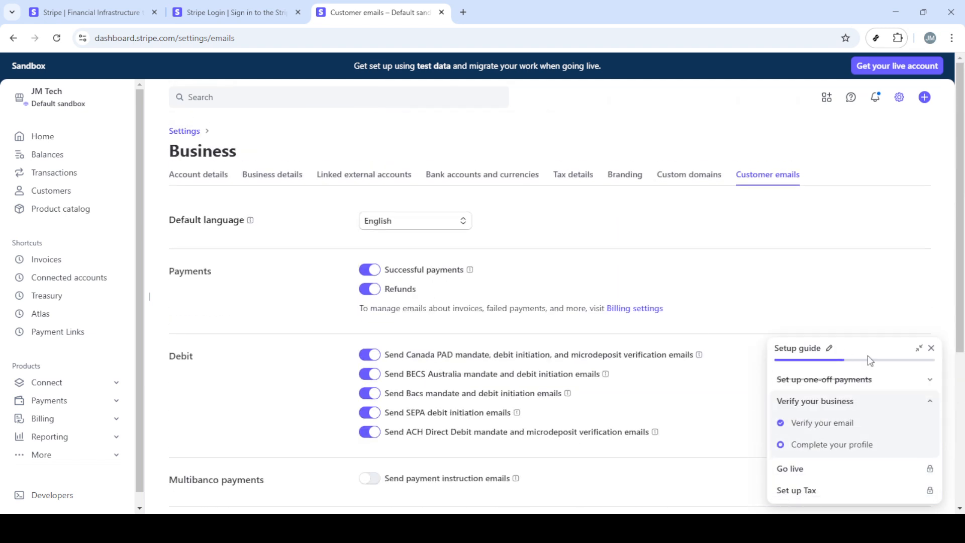
click(919, 348)
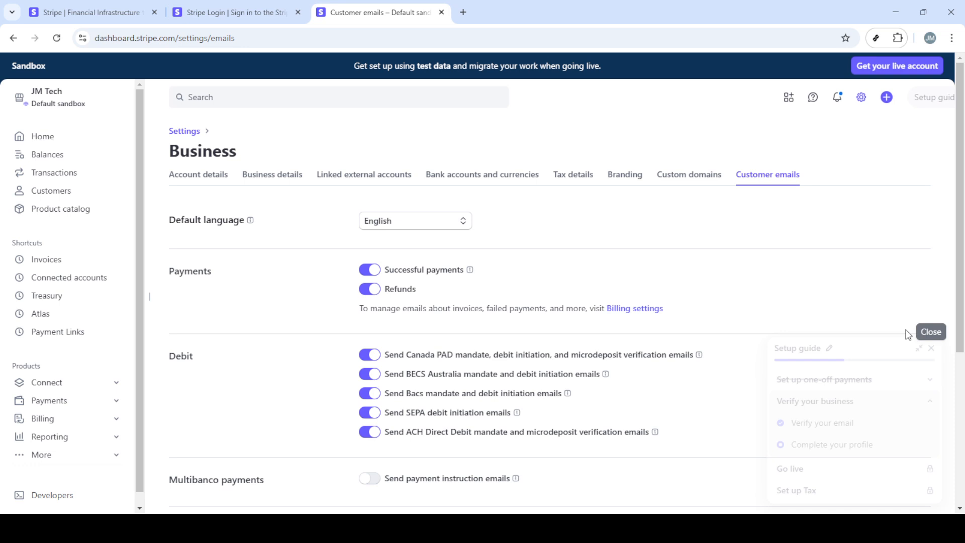
click(929, 331)
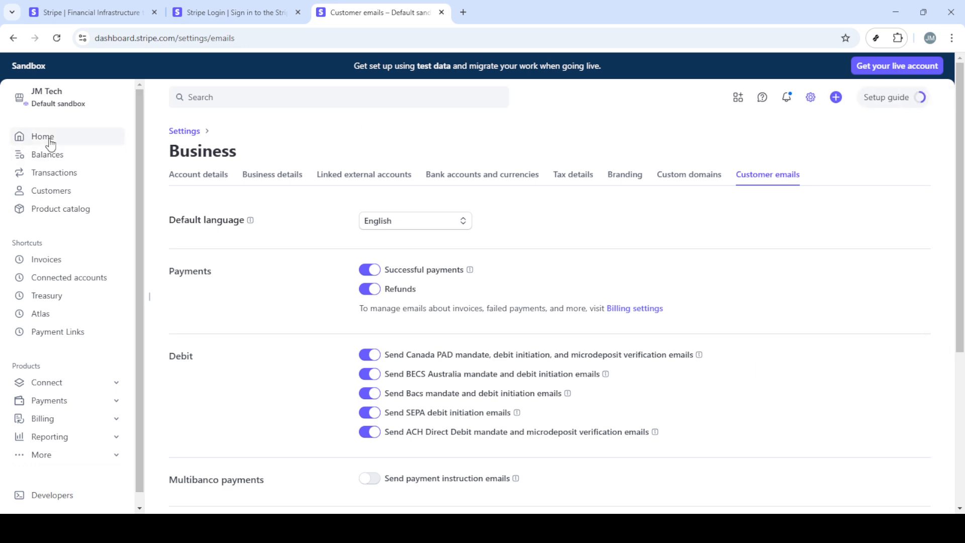